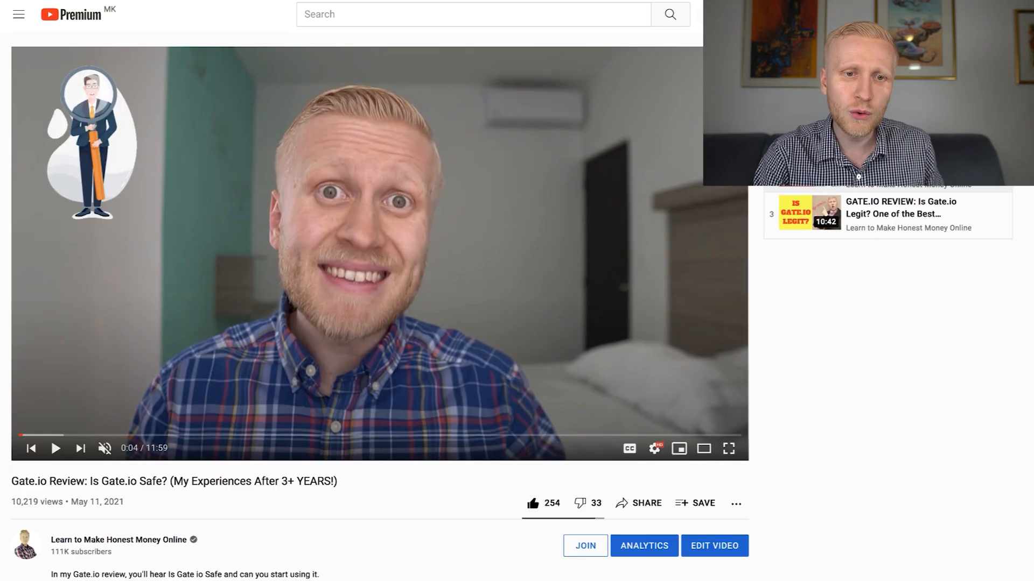
# Reach the Gate.io referral link below the YouTube review video
pyautogui.scroll(-3)
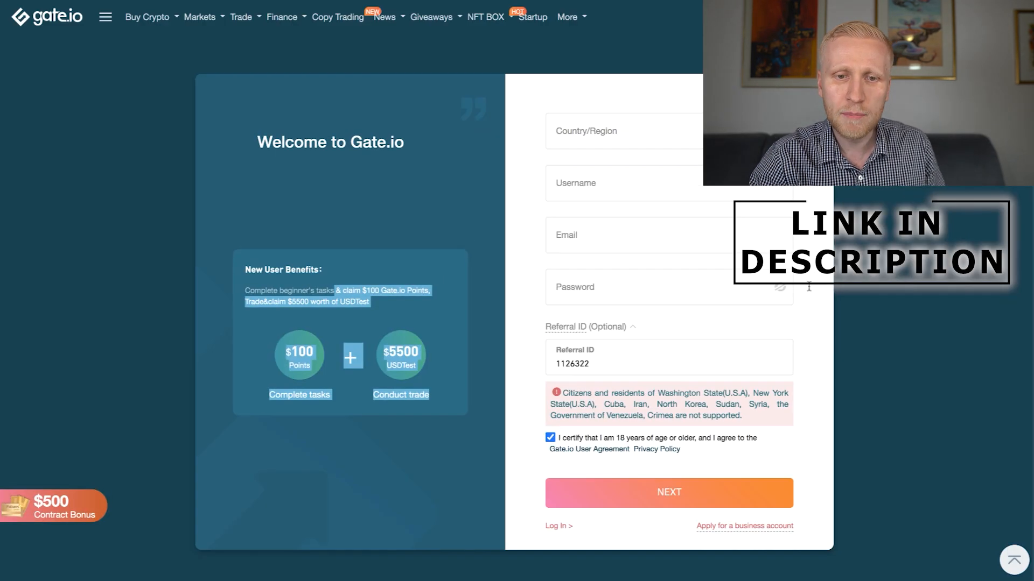
# Choose Canada as country and fill in the username and email fields of the sign-up form
pyautogui.click(622, 130)
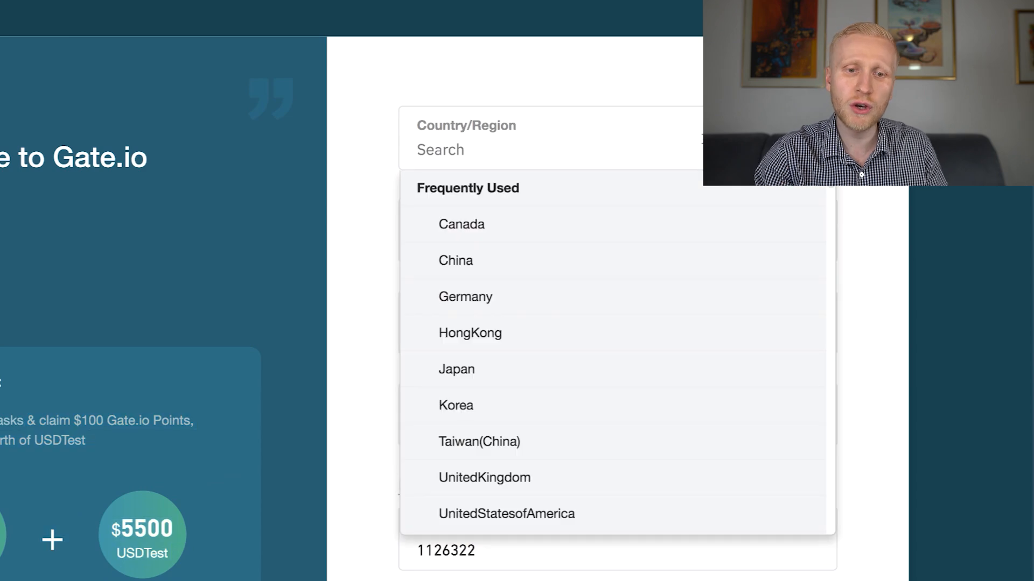
pyautogui.click(461, 224)
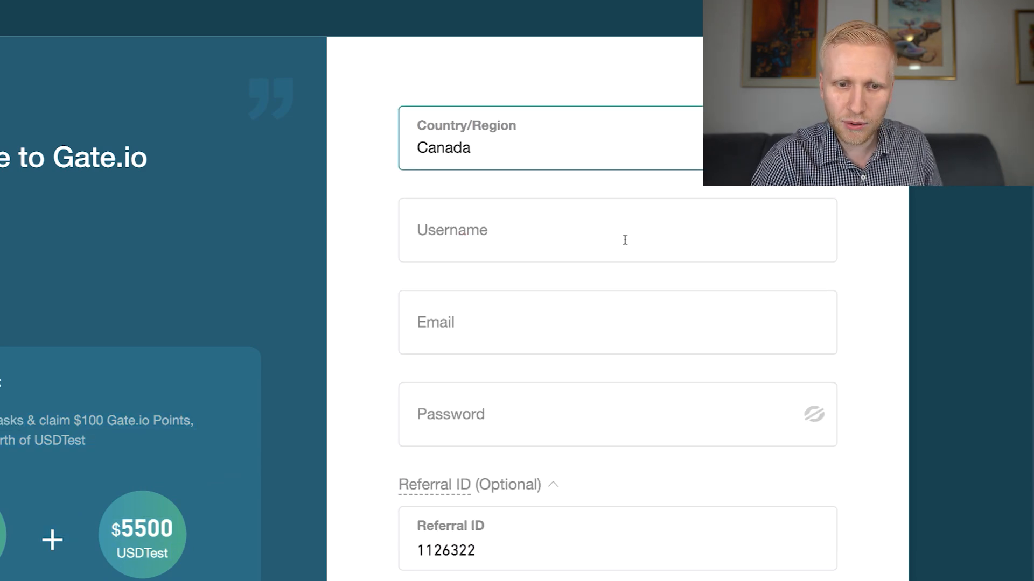
pyautogui.write('m')
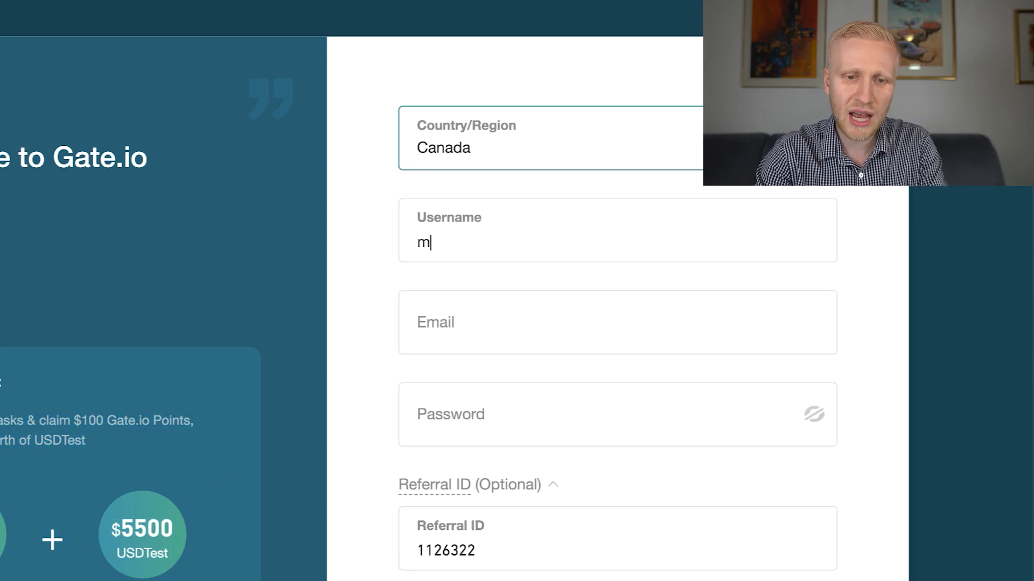
pyautogui.write('okamwre')
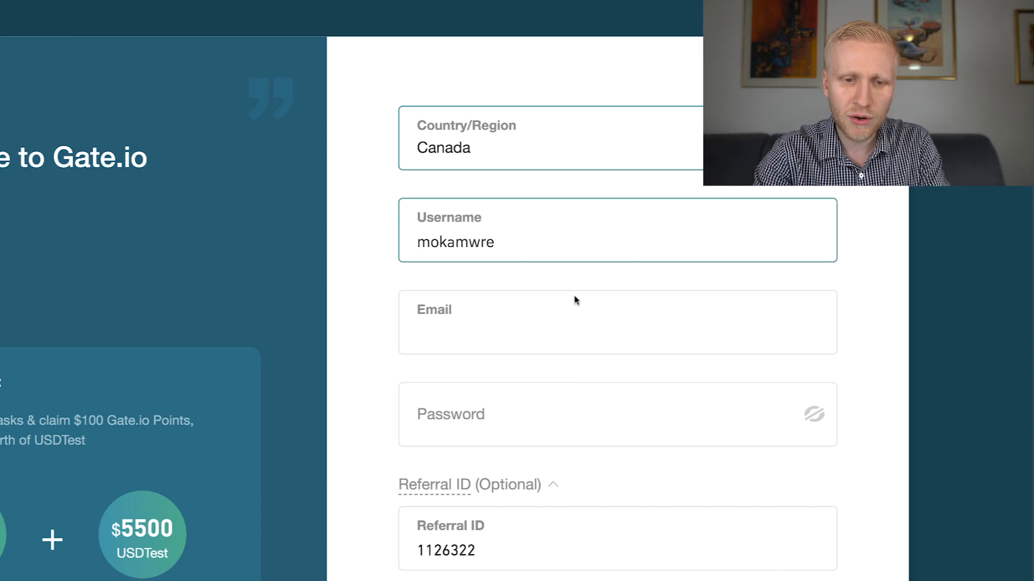
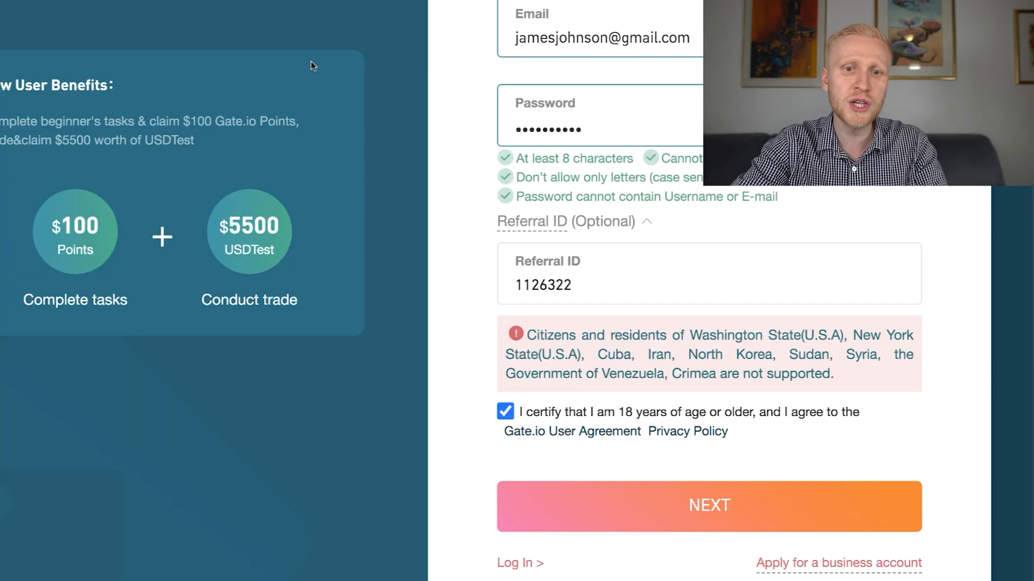
# Submit the sign-up details and browse the Spot Account coin list of about 245.69 USD
pyautogui.click(709, 505)
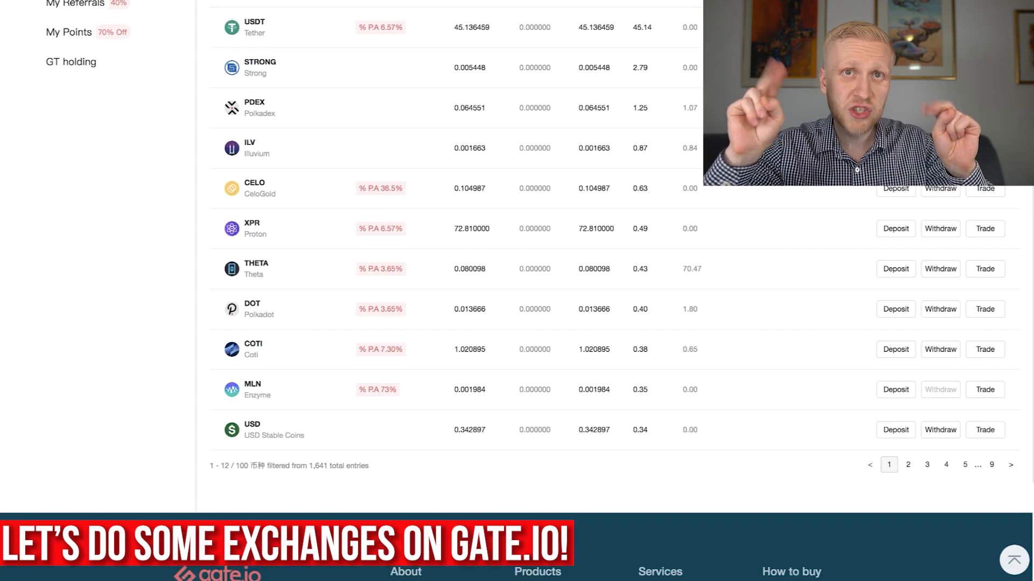
pyautogui.moveTo(300, 299)
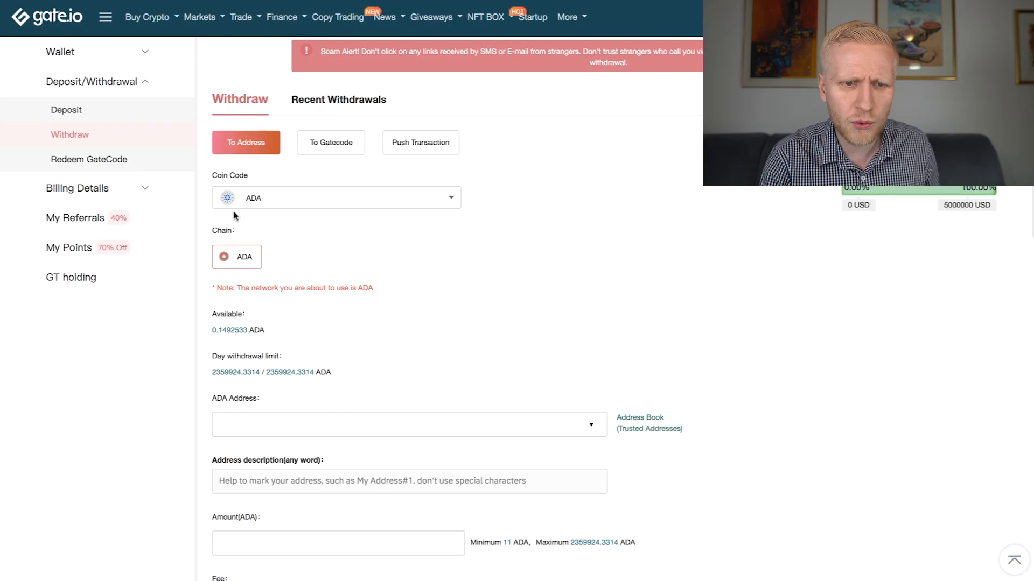
pyautogui.moveTo(487, 223)
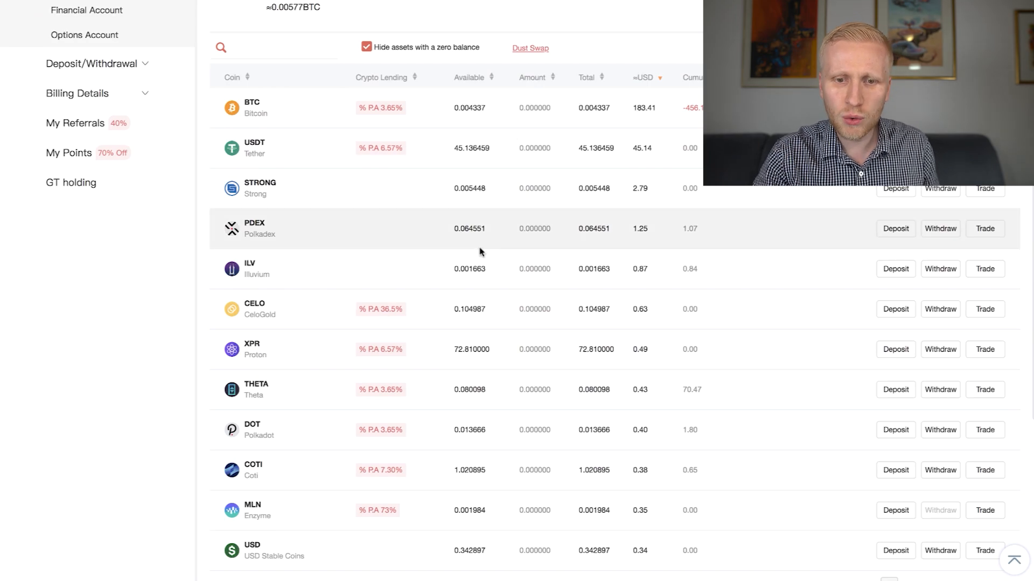
pyautogui.scroll(-3)
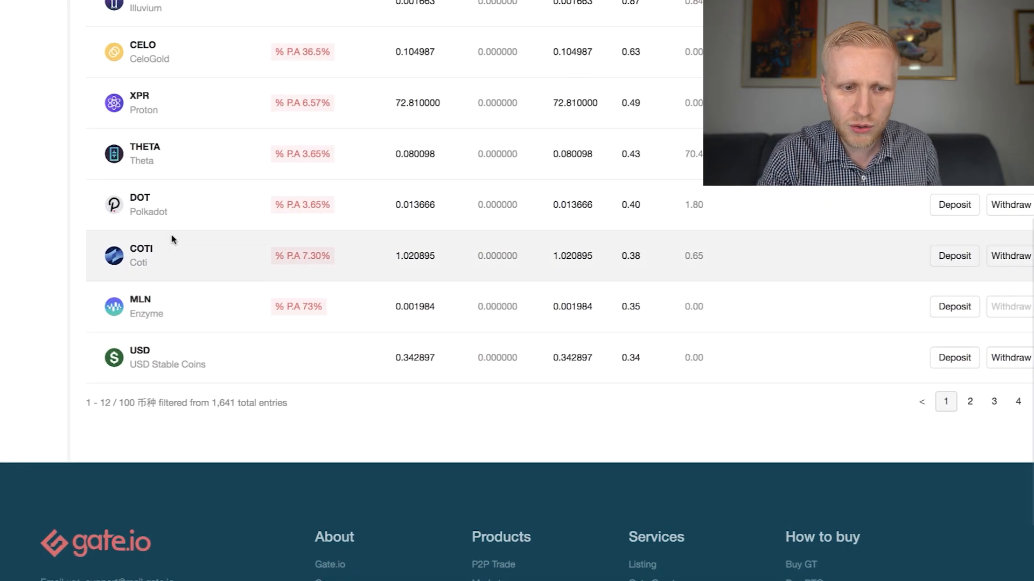
pyautogui.scroll(3)
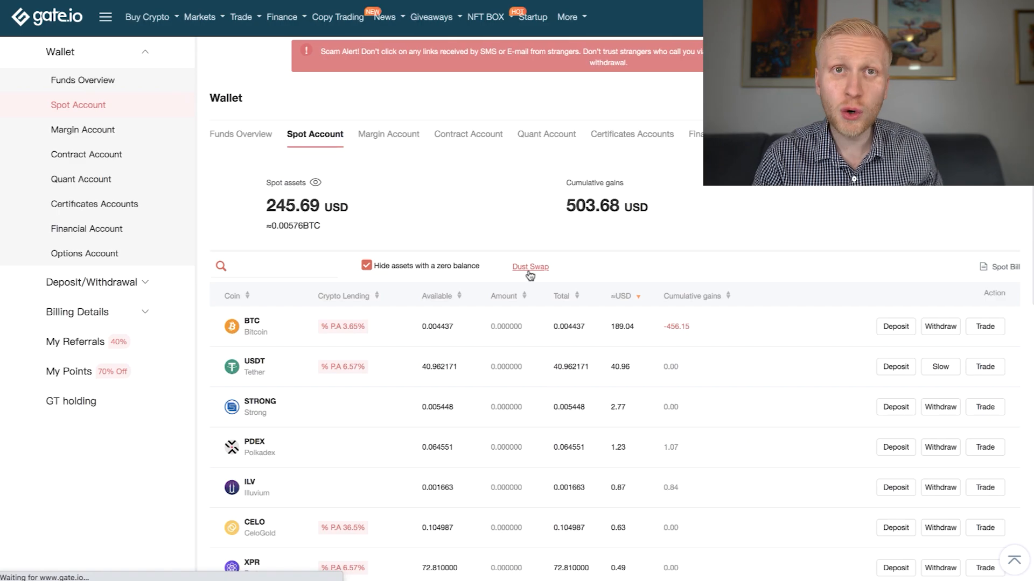
# In Dust Swap, select all 96 small balances and swap them into about 2.44 GT
pyautogui.click(530, 267)
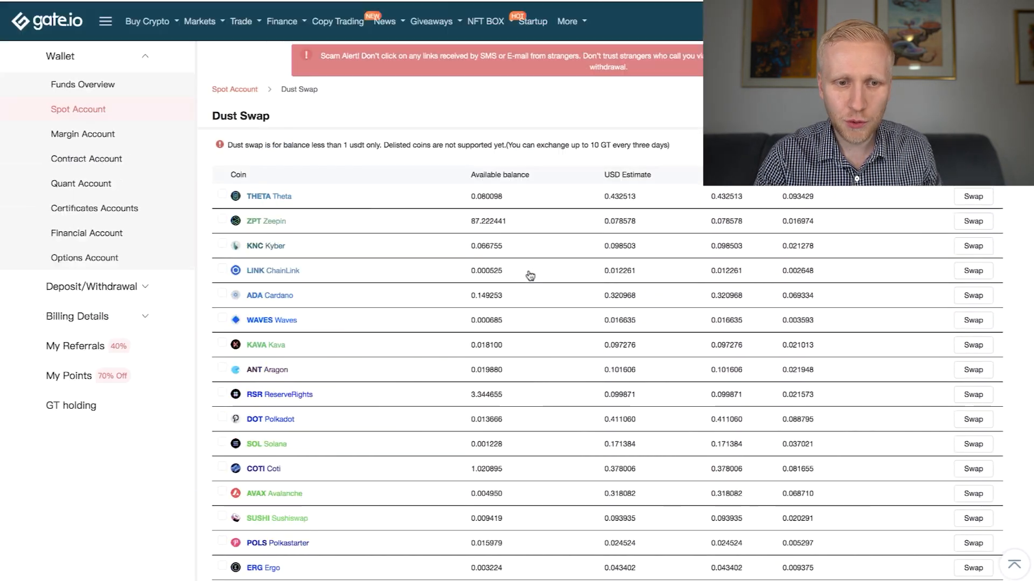
pyautogui.scroll(-3)
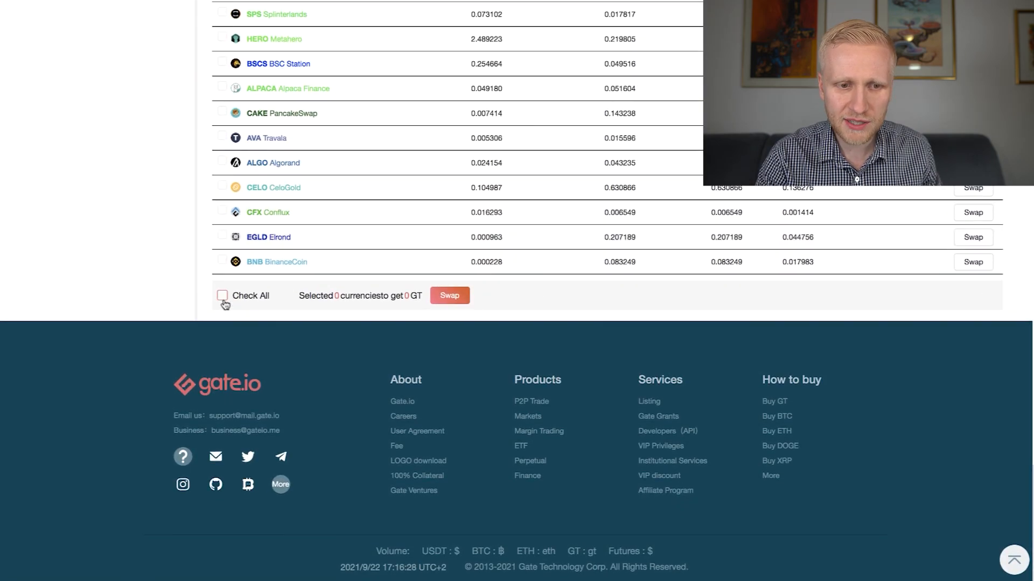
pyautogui.click(222, 295)
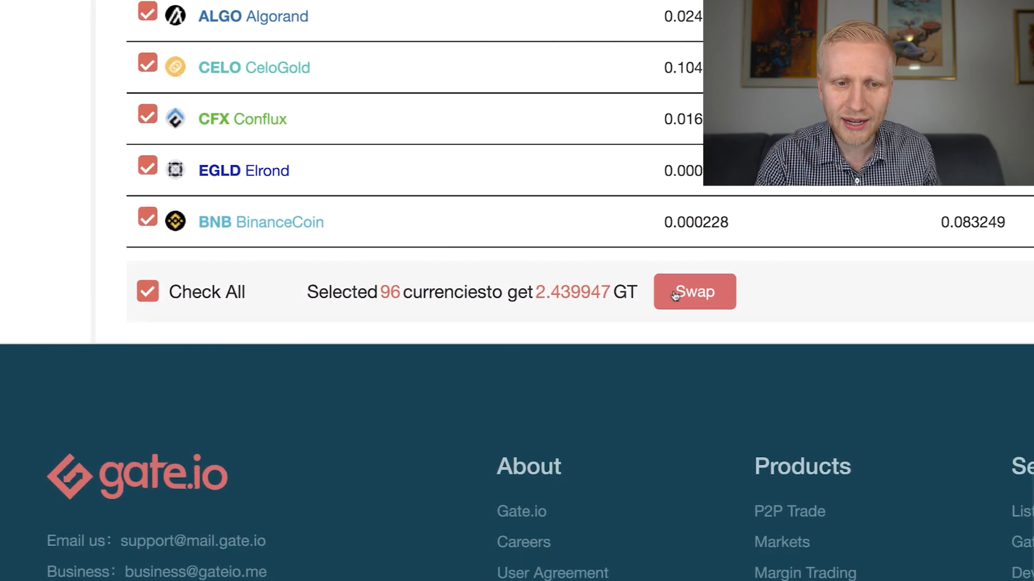
pyautogui.click(693, 291)
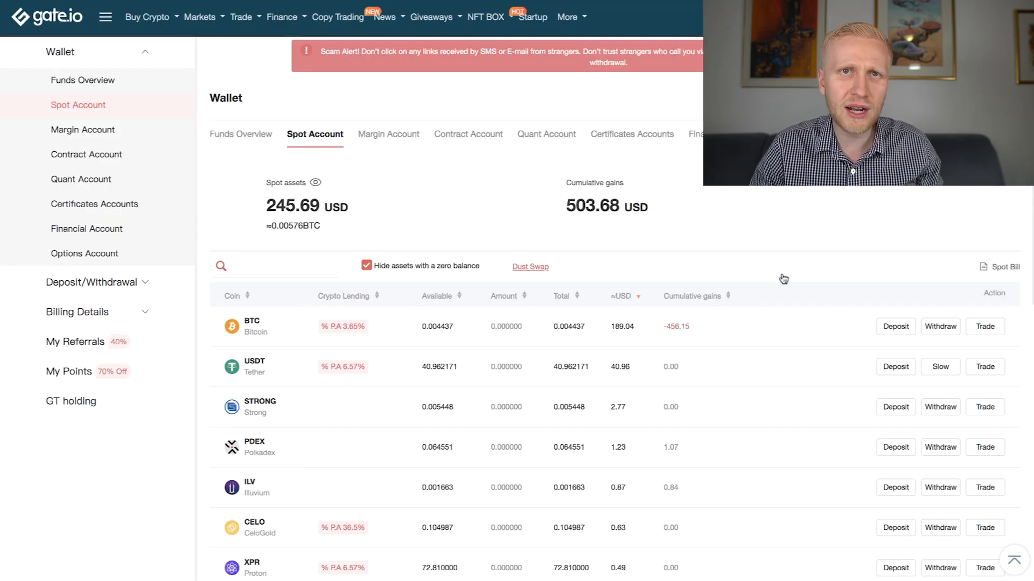
# Refresh the Spot Account so the new 2.44 GT balance appears
pyautogui.click(820, 17)
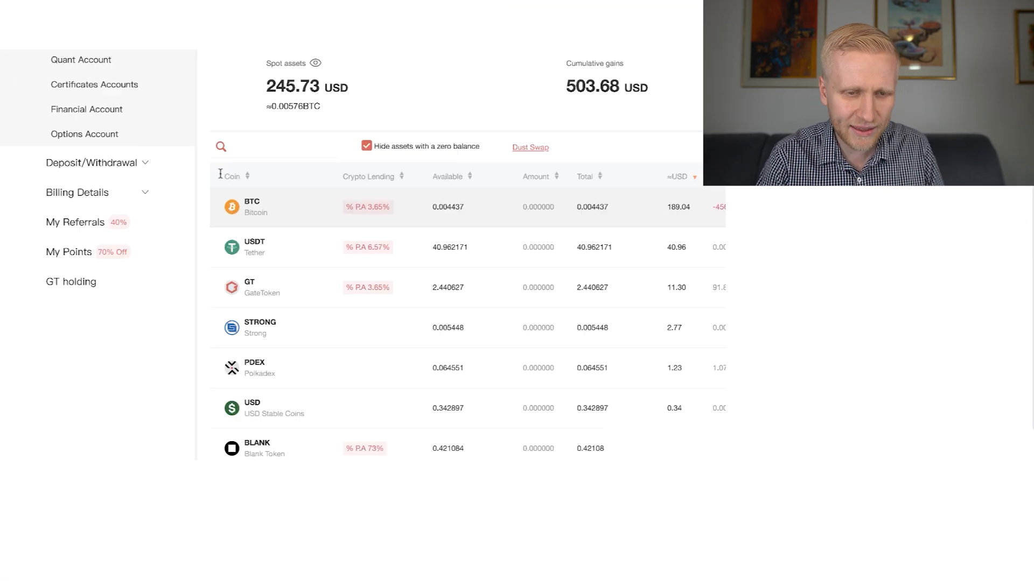
pyautogui.rightClick(990, 368)
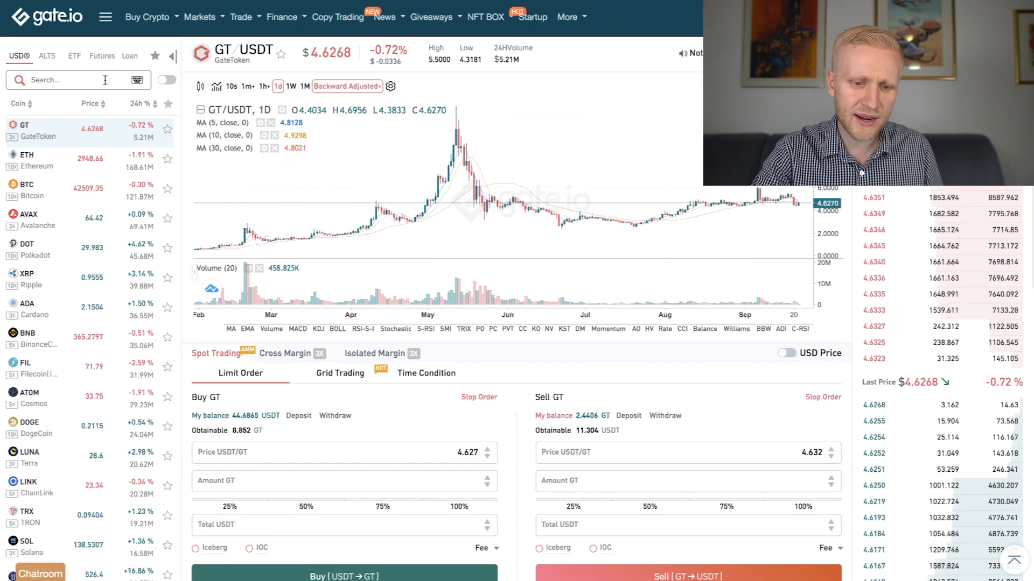
# Search 'gt' and switch to the GT/BTC trading pair
pyautogui.write('gt')
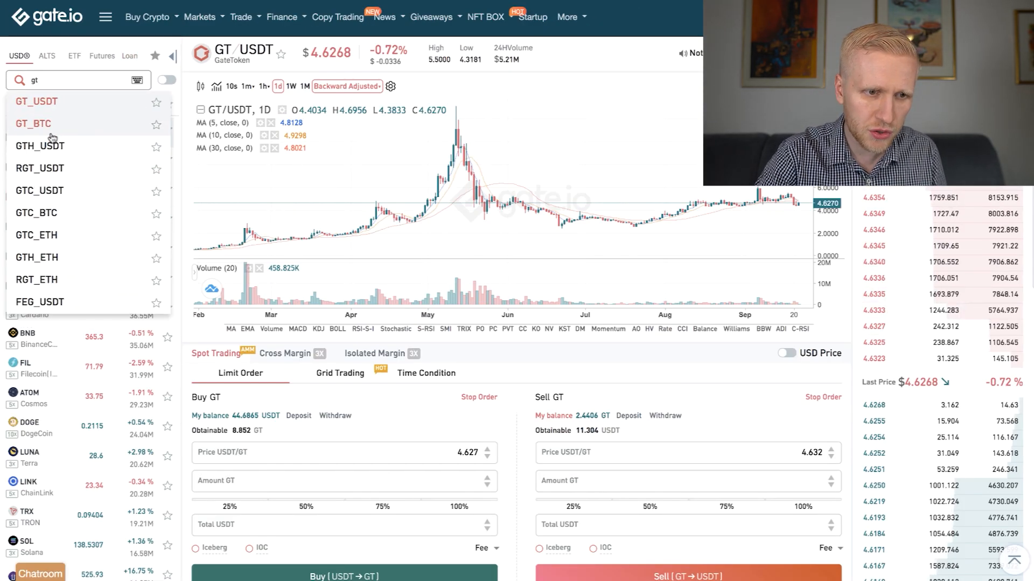
pyautogui.click(30, 123)
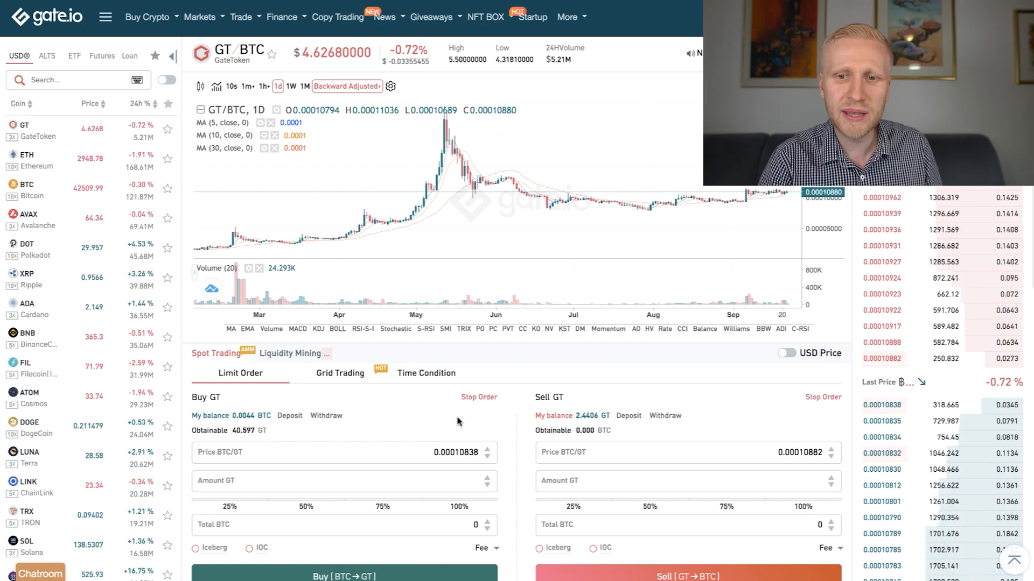
pyautogui.scroll(-3)
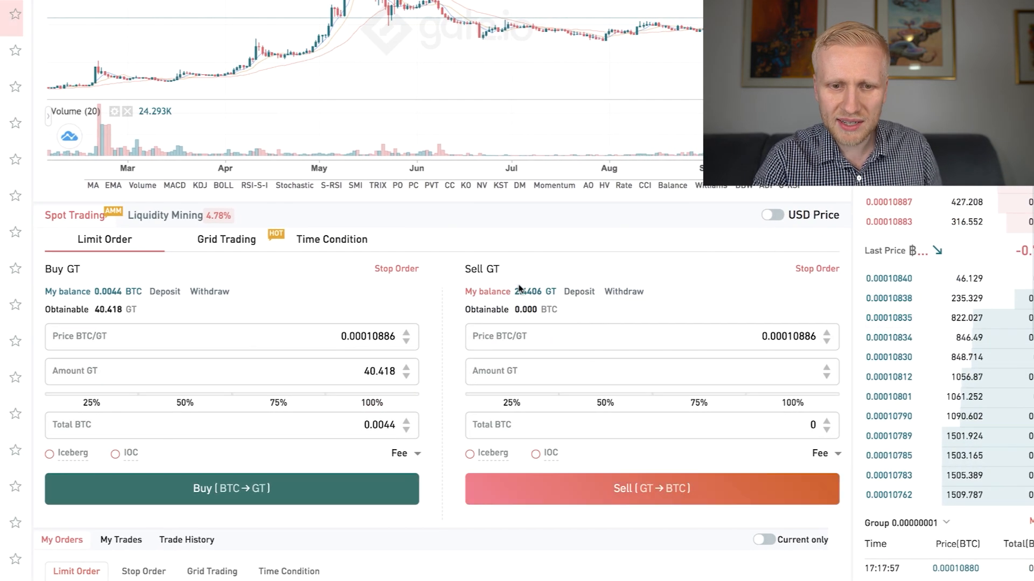
pyautogui.moveTo(888, 299)
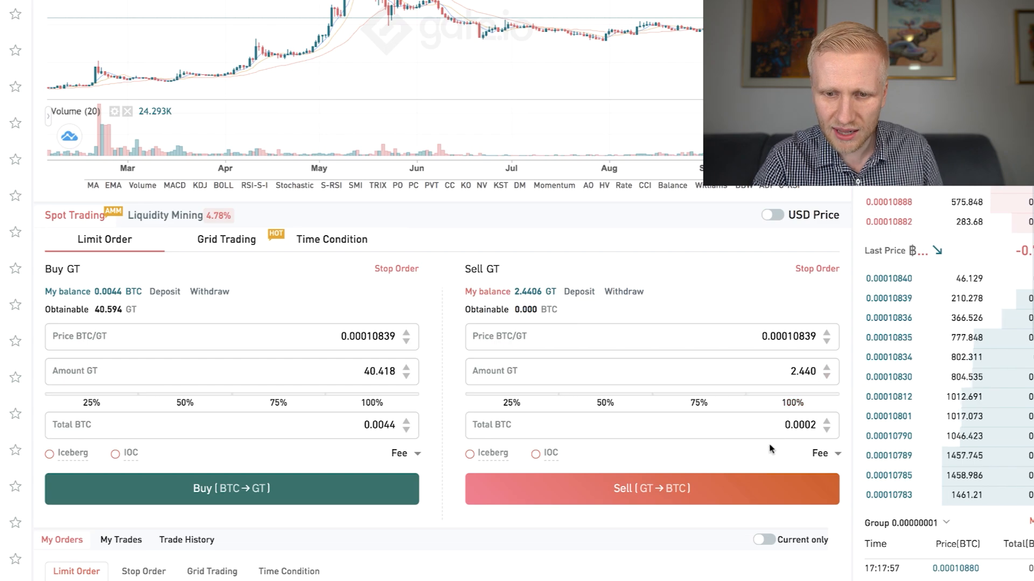
# Sell all 2.44 GT on GT/BTC, confirming the order at price 0.00010841
pyautogui.click(651, 489)
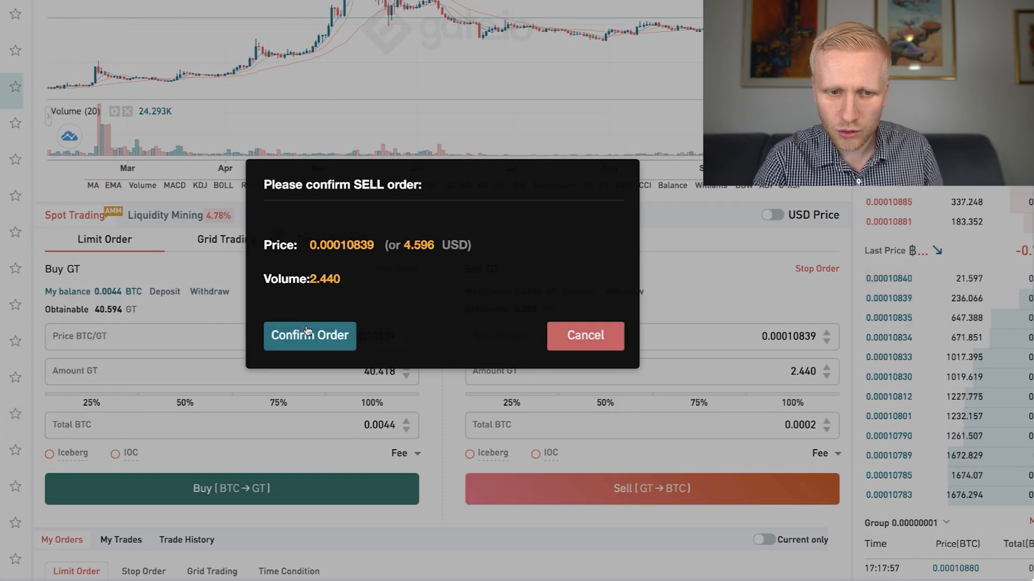
pyautogui.click(309, 336)
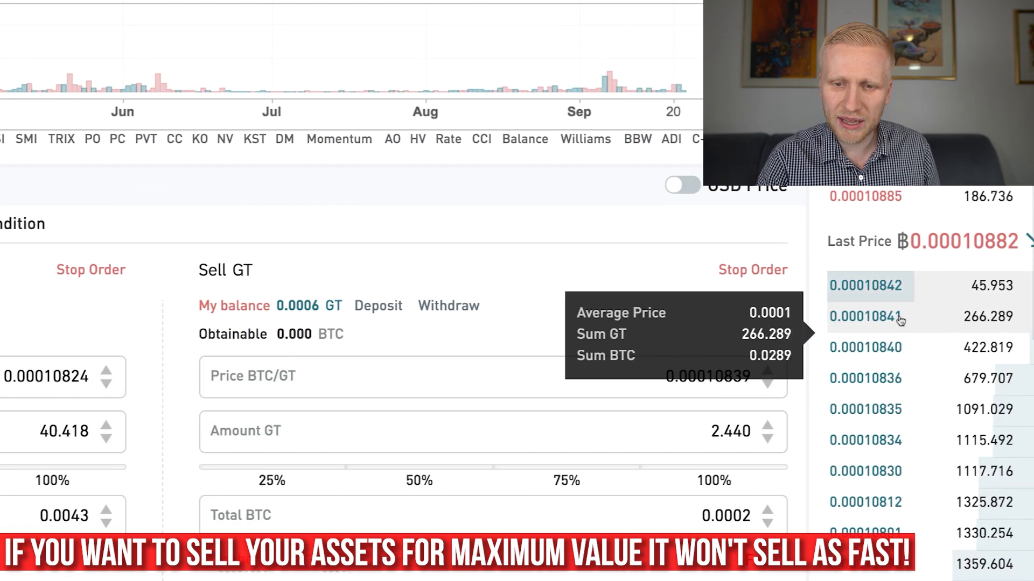
pyautogui.click(866, 317)
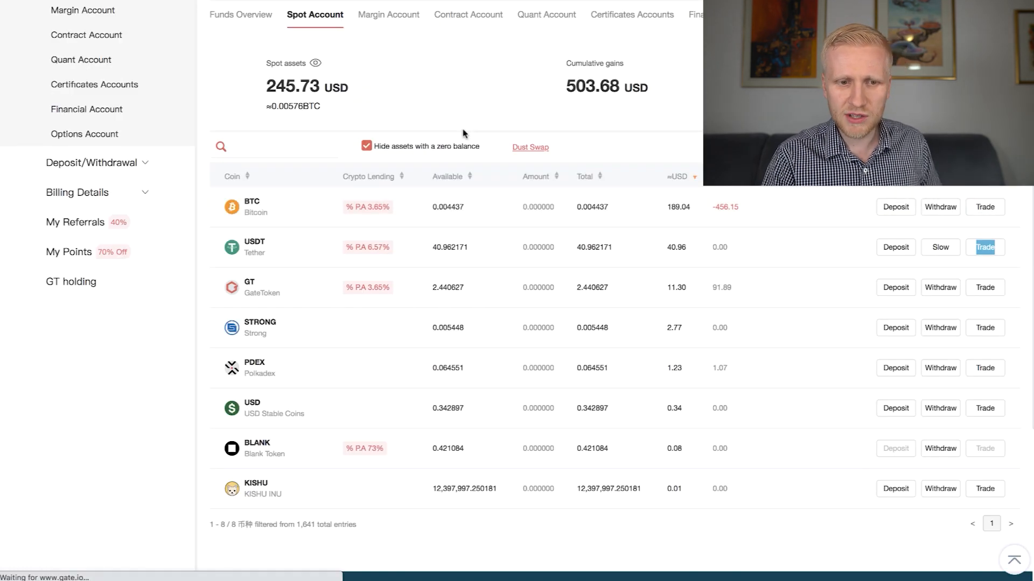
pyautogui.moveTo(274, 346)
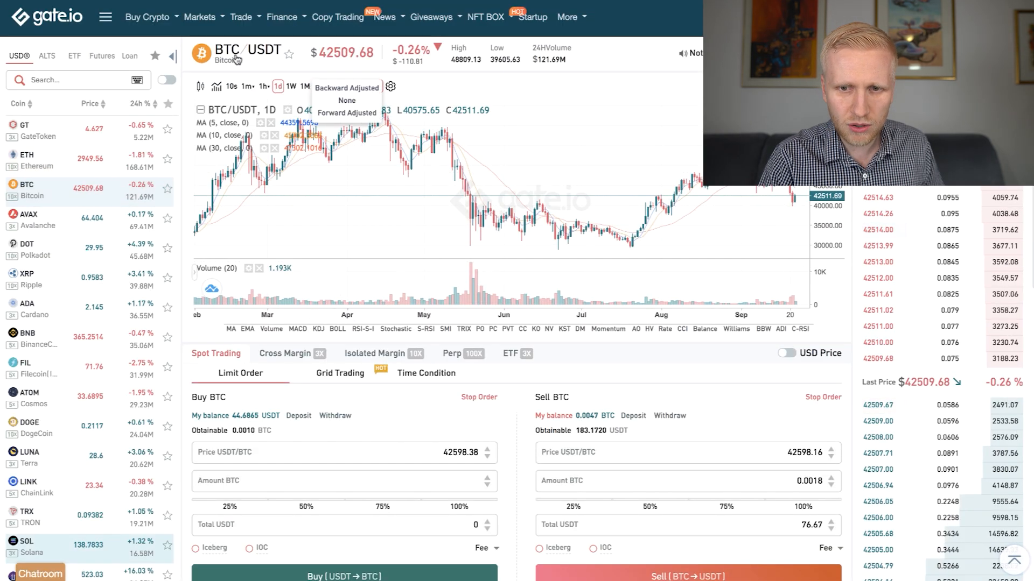
# Place a limit buy of 0.0010 BTC at 42509 USDT and dismiss the Order Placed notice
pyautogui.scroll(-3)
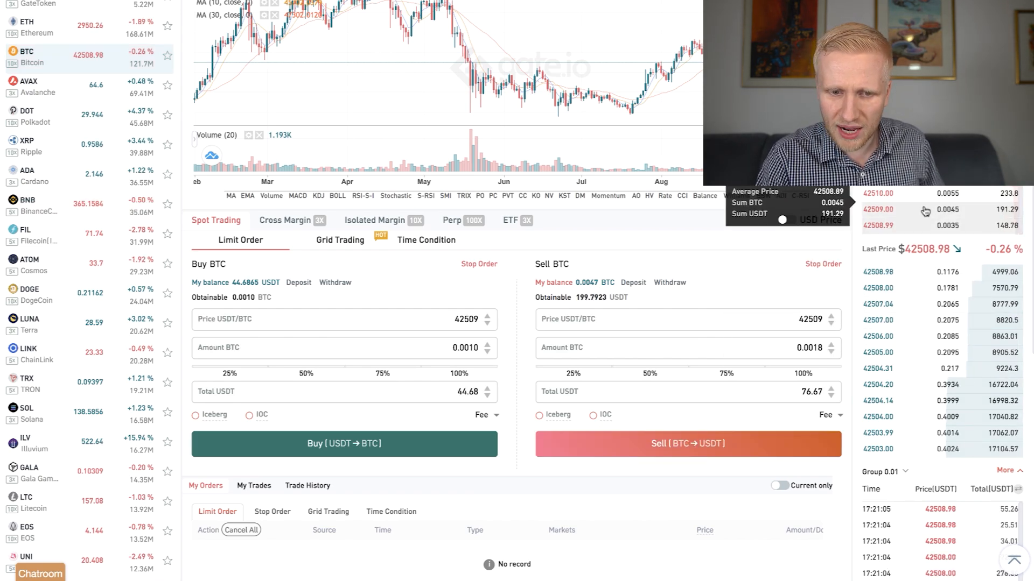
pyautogui.click(345, 444)
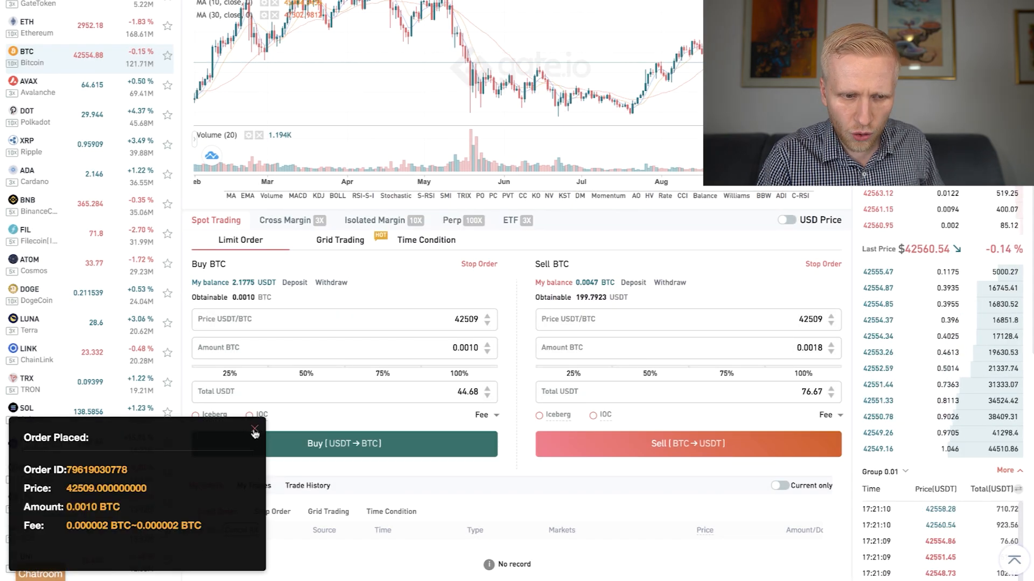
pyautogui.click(254, 427)
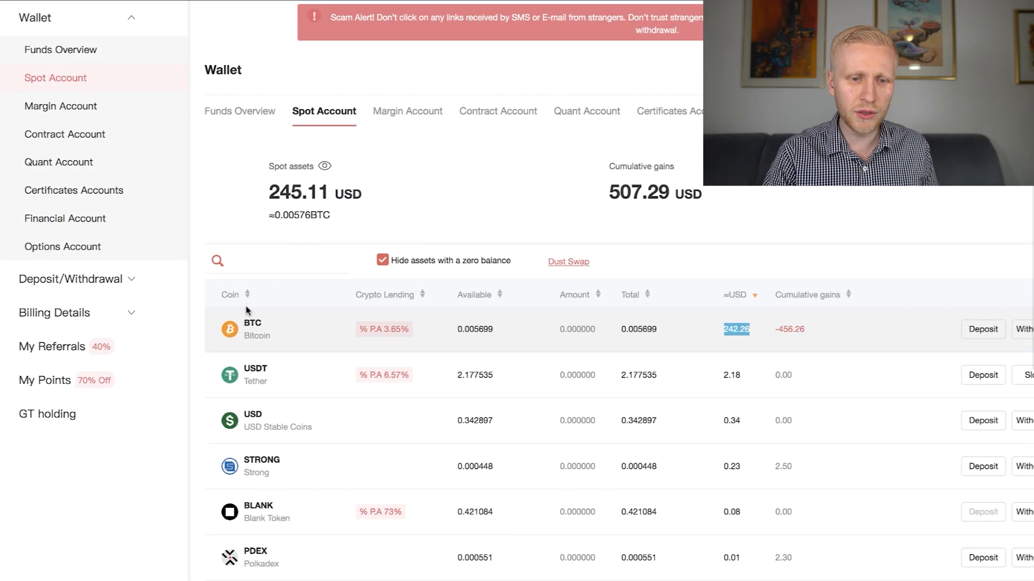
# Review the Spot Account showing 0.005699 BTC worth about 242.26 USD and 2.18 USDT
pyautogui.scroll(-3)
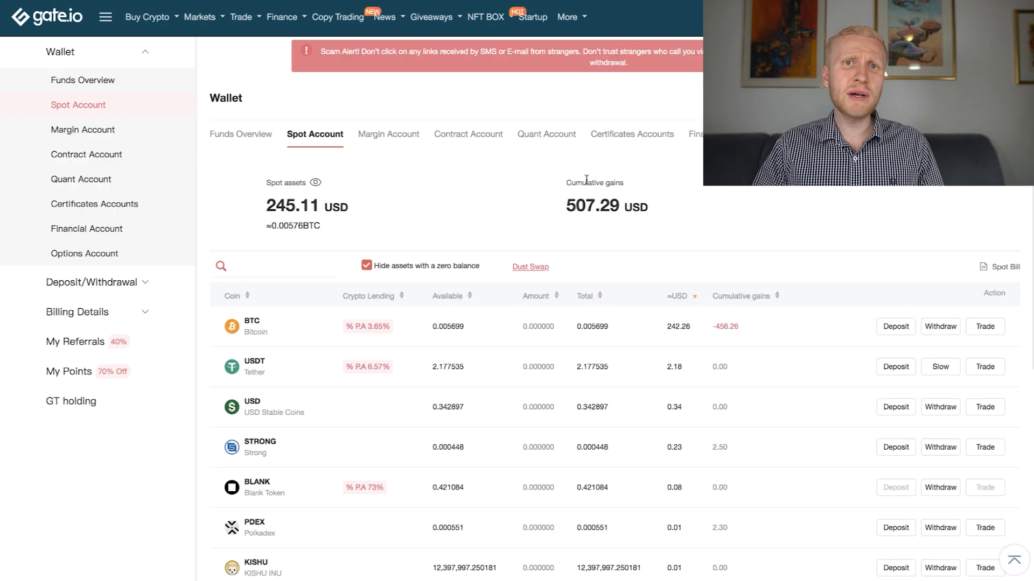
pyautogui.moveTo(279, 366)
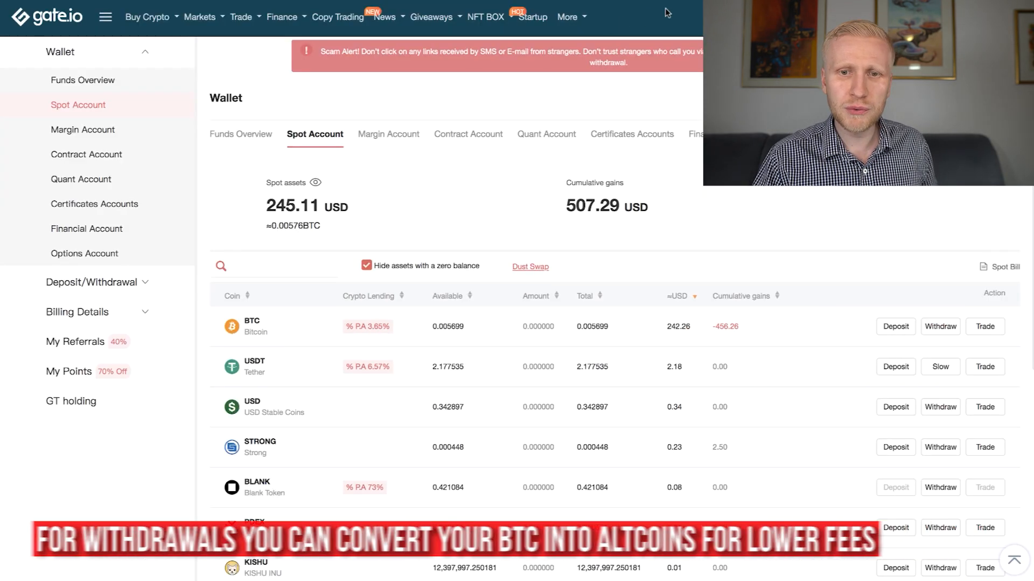
pyautogui.scroll(-3)
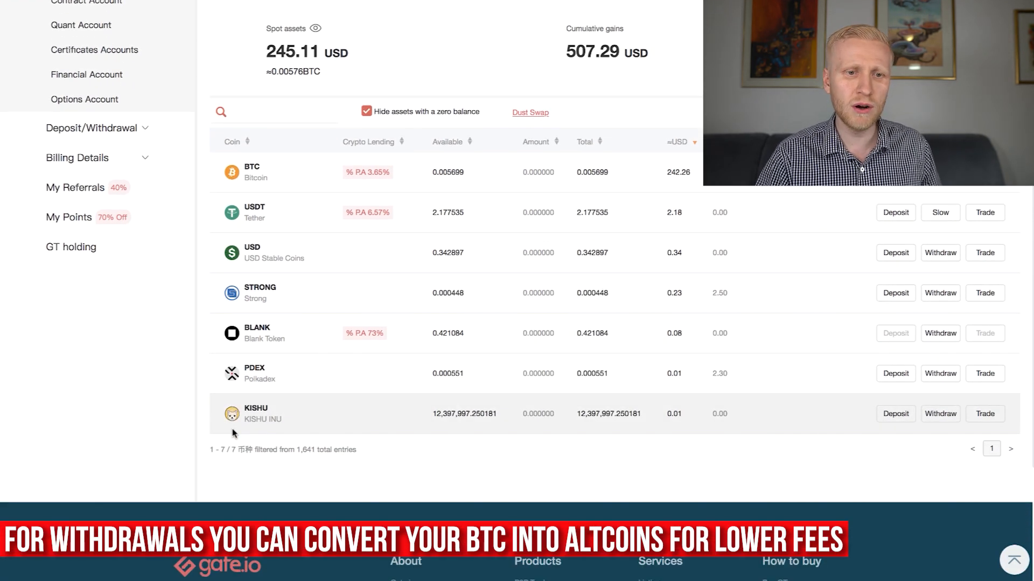
pyautogui.write('doge')
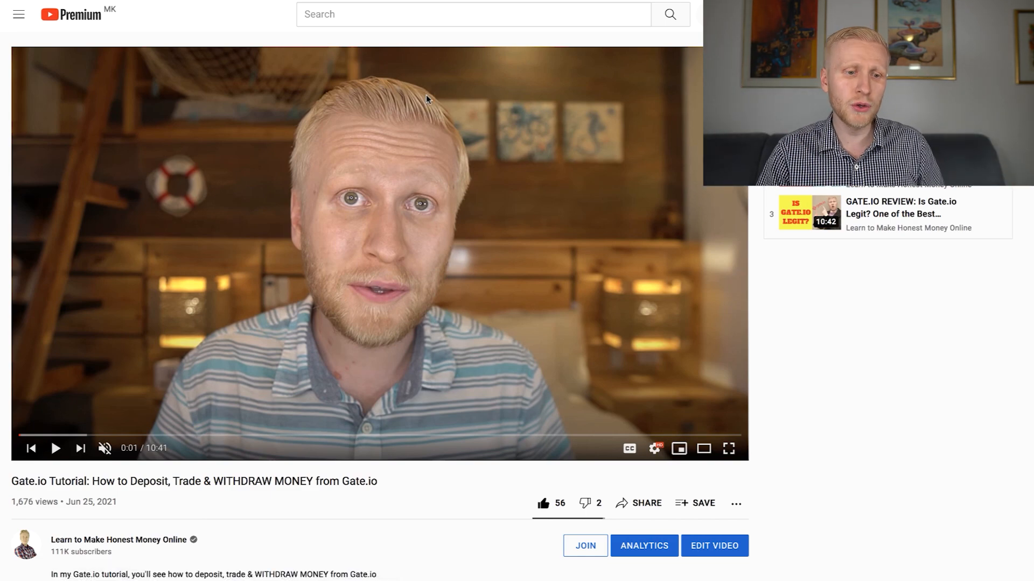
pyautogui.moveTo(569, 526)
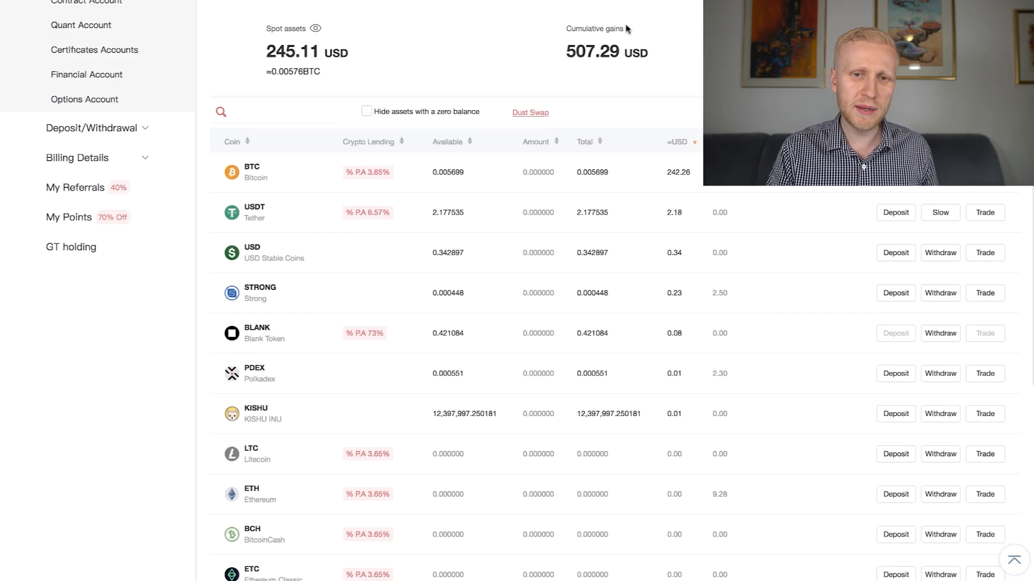
# Untick 'Hide assets with a zero balance' so LTC, ETH and BCH also list
pyautogui.scroll(3)
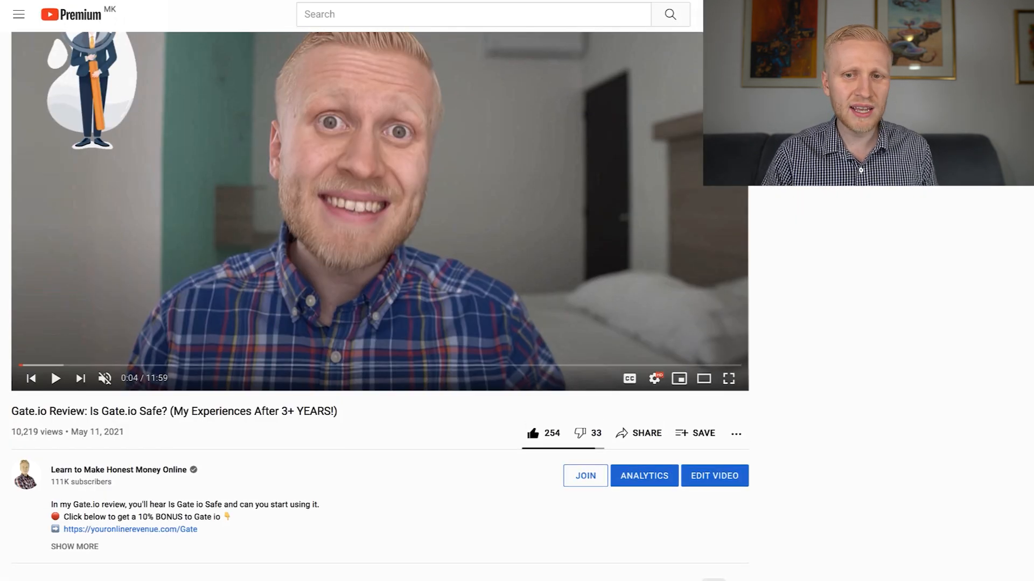
pyautogui.click(129, 528)
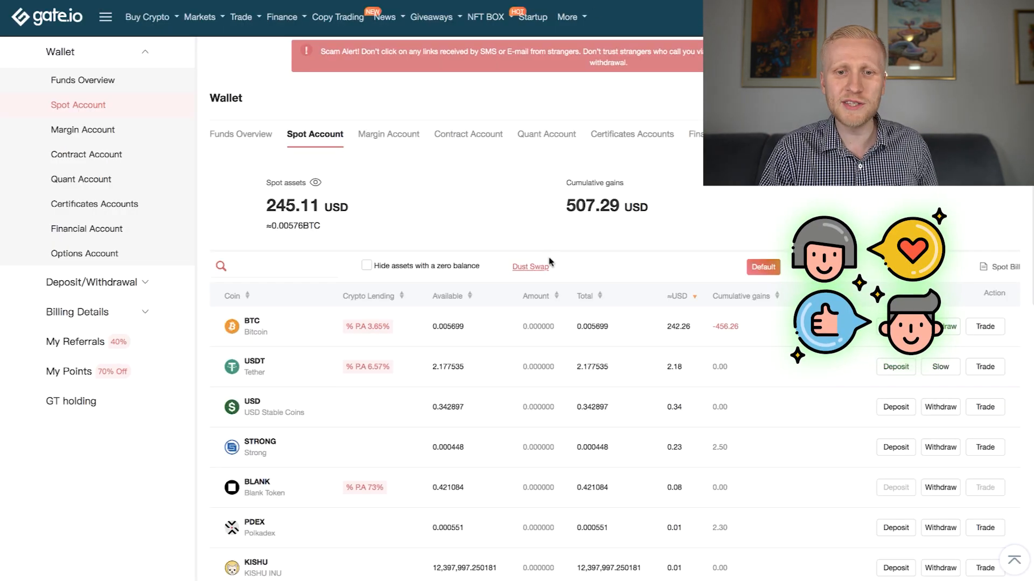
pyautogui.moveTo(803, 374)
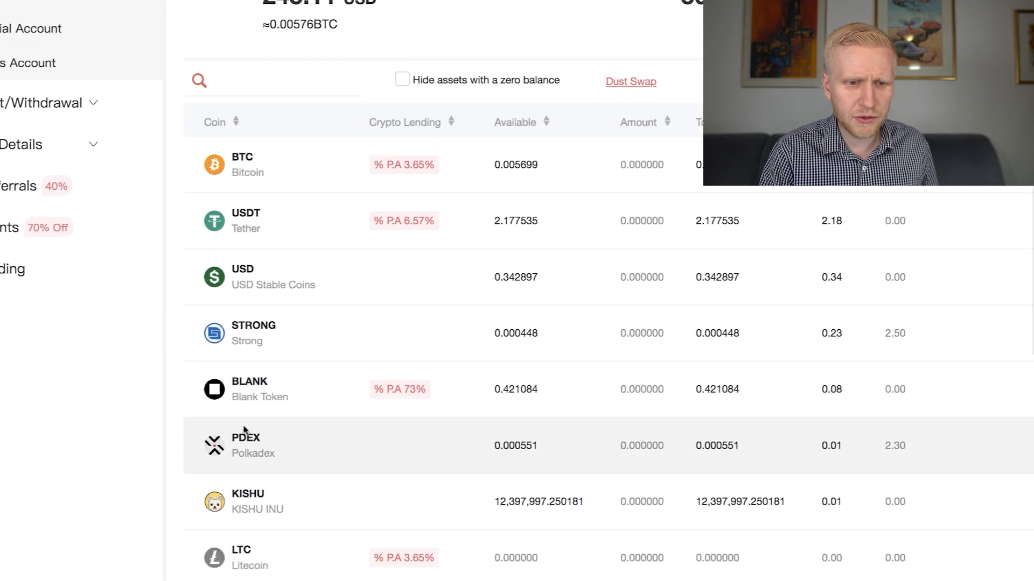
pyautogui.moveTo(279, 501)
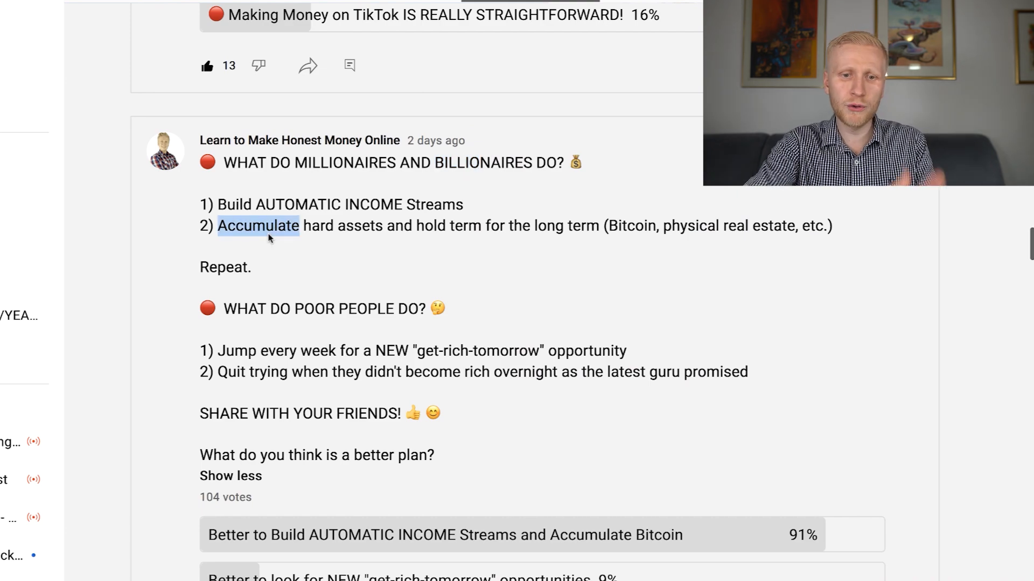
# Highlight the word 'Accumulate' in the YouTube community poll post
pyautogui.doubleClick(635, 226)
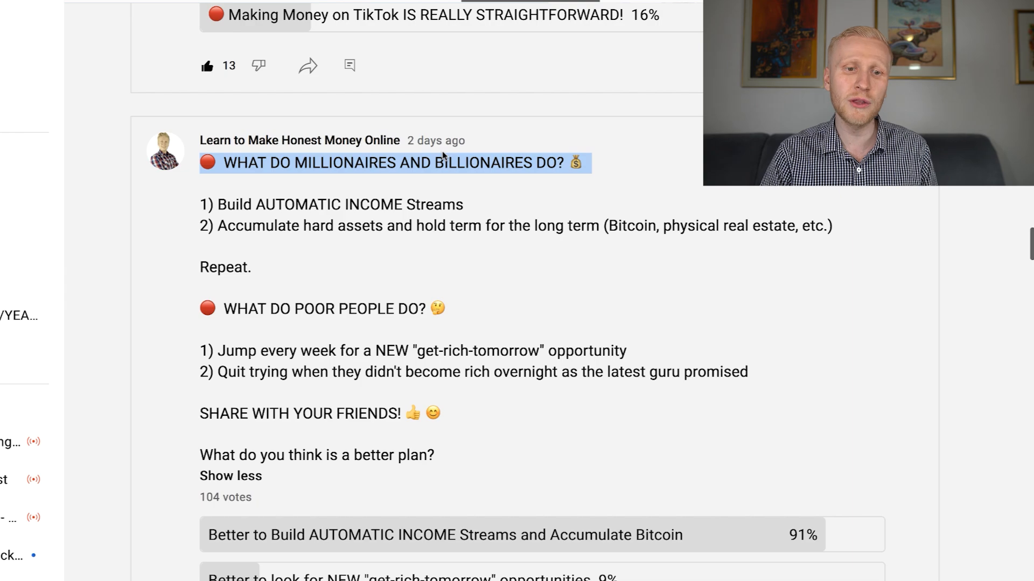
pyautogui.moveTo(373, 269)
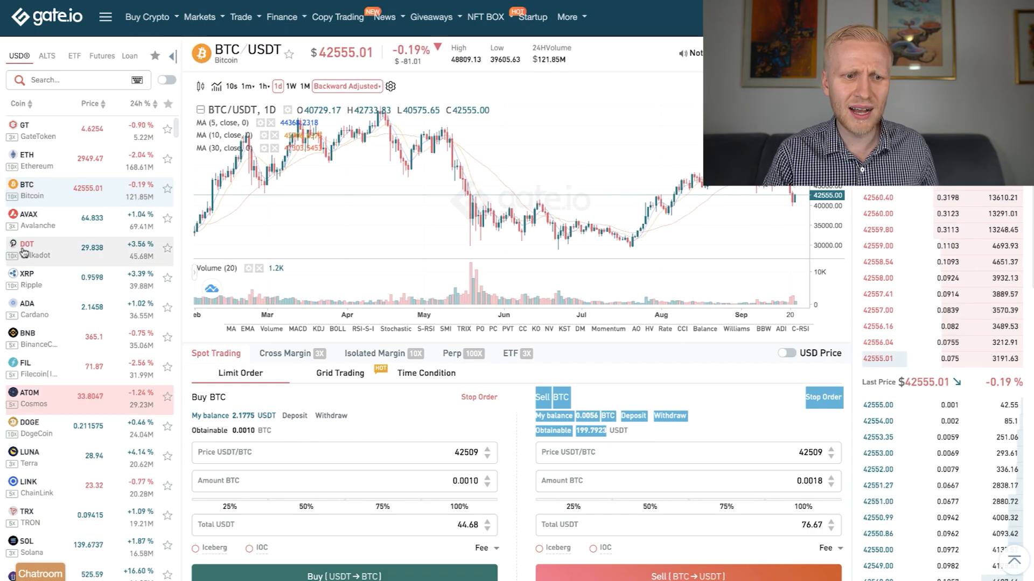
pyautogui.moveTo(26, 249)
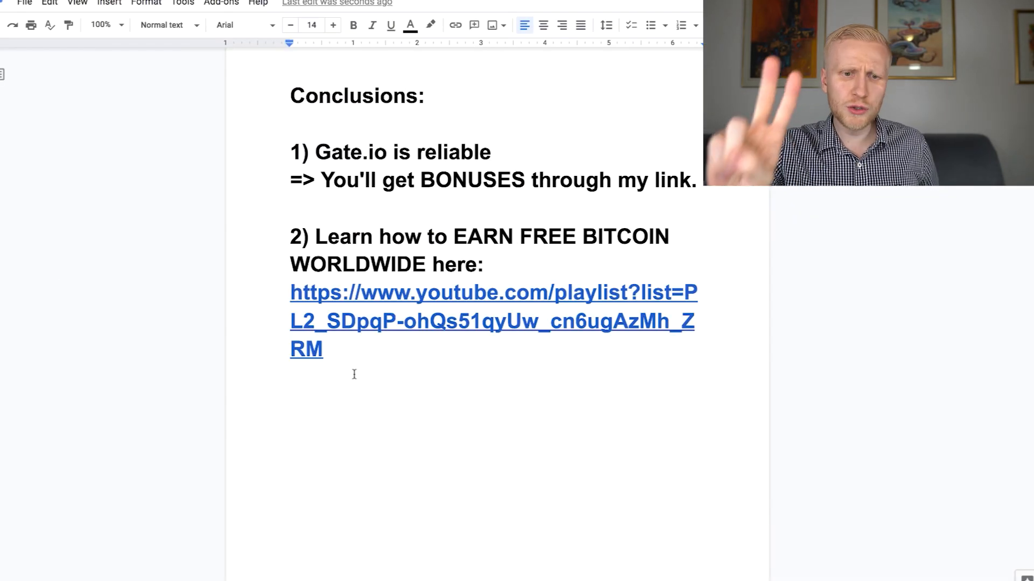
# Select the EARN FREE BITCOIN WORLDWIDE playlist link in the Conclusions notes
pyautogui.moveTo(319, 151); pyautogui.dragTo(490, 151)
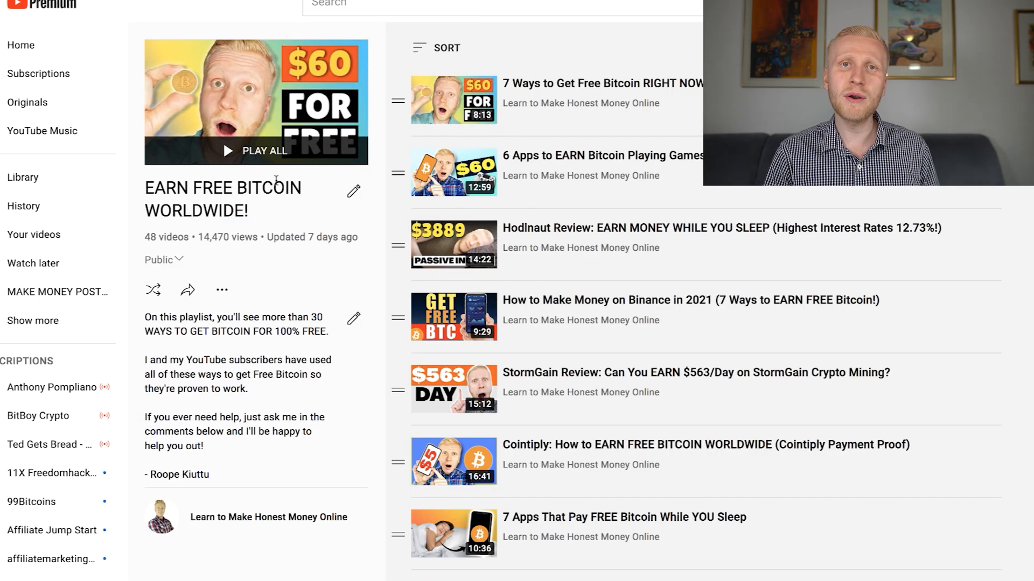
pyautogui.moveTo(564, 228)
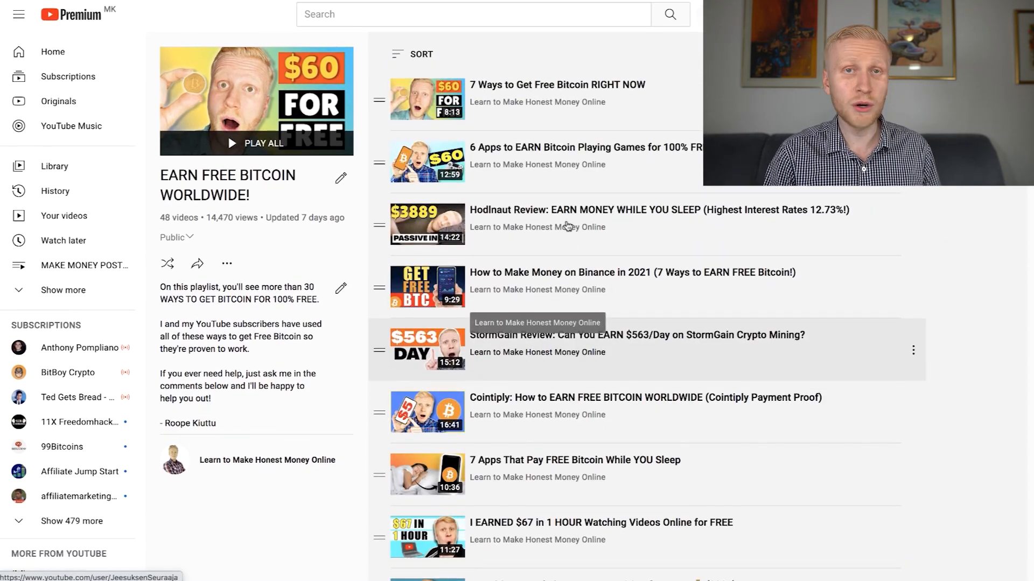
pyautogui.moveTo(569, 226)
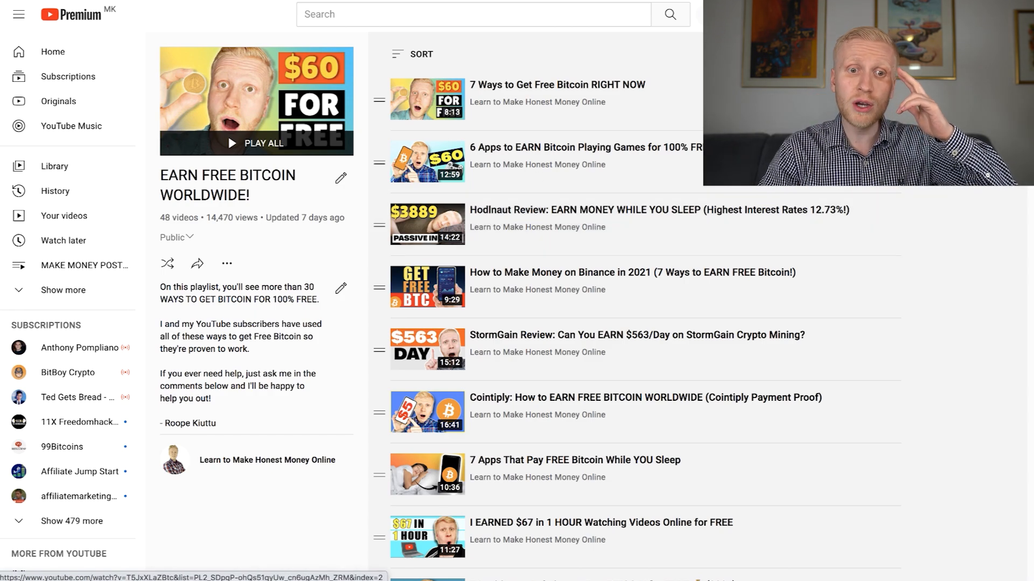
pyautogui.moveTo(538, 308)
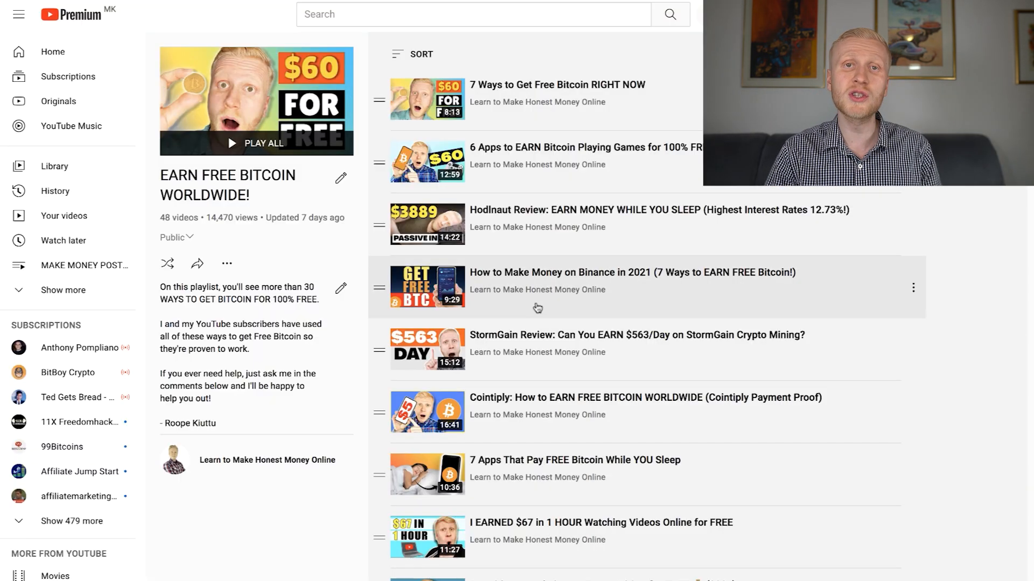